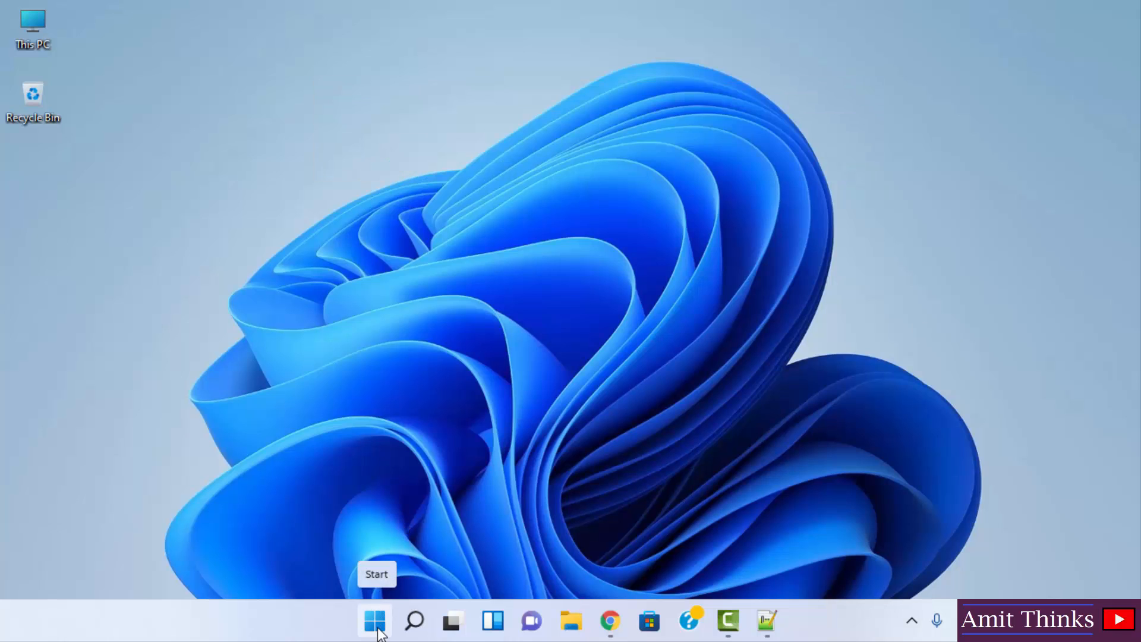
# Step: Search the Start menu for 'settings' so the Settings app shows as best match
pyautogui.click(375, 621)
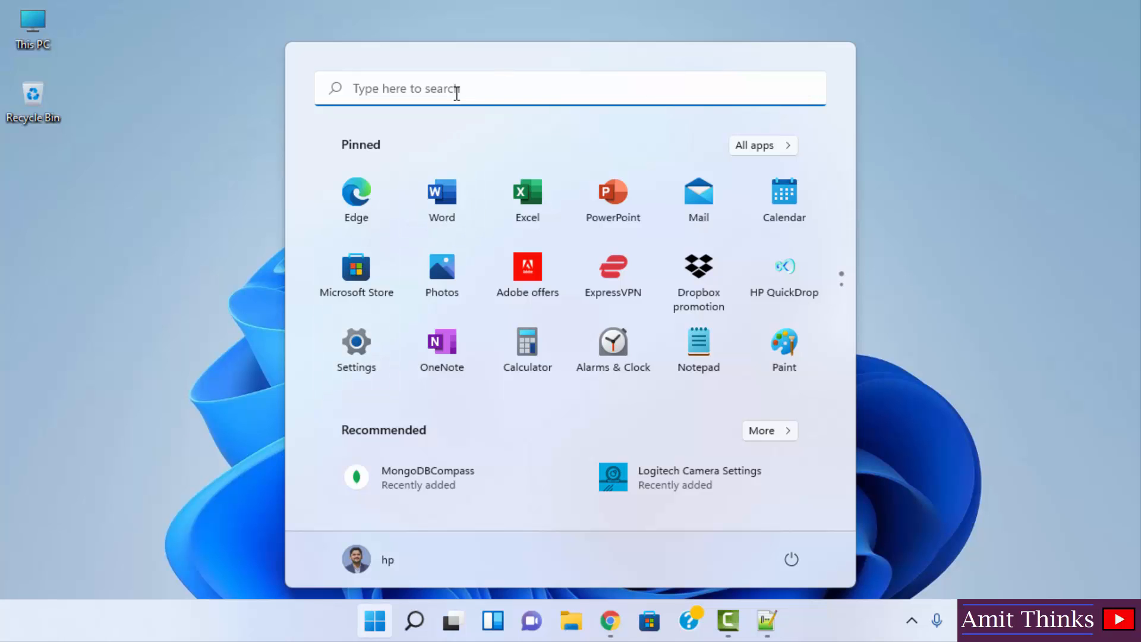
pyautogui.write('settings')
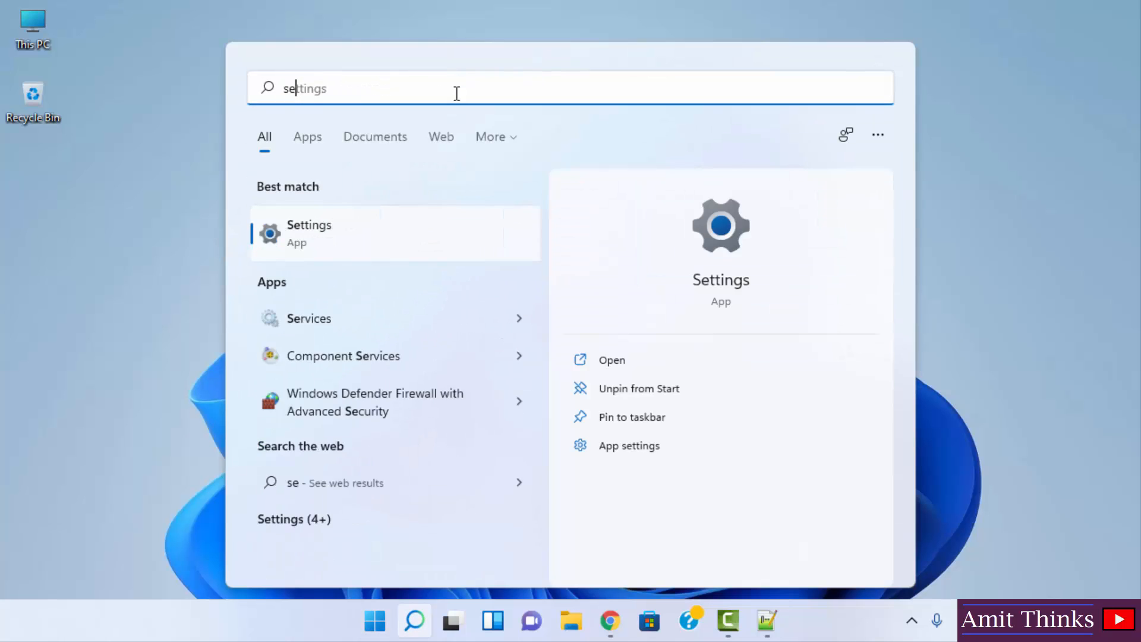
pyautogui.write('ttings')
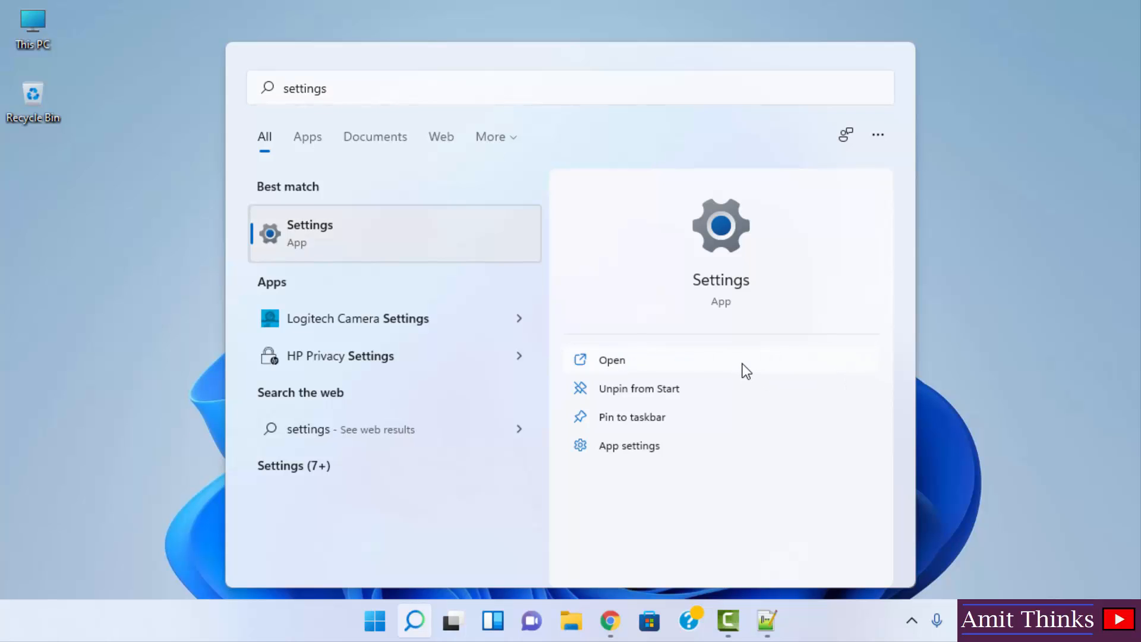
# Step: Launch Settings and go to the Accessibility page
pyautogui.click(611, 358)
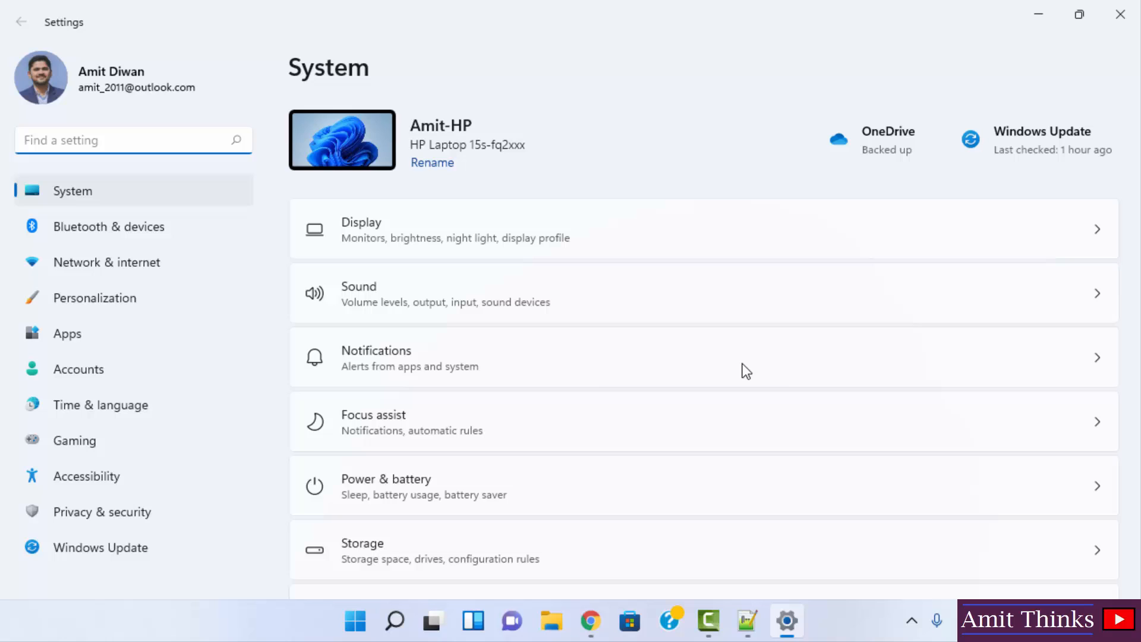
pyautogui.moveTo(101, 470)
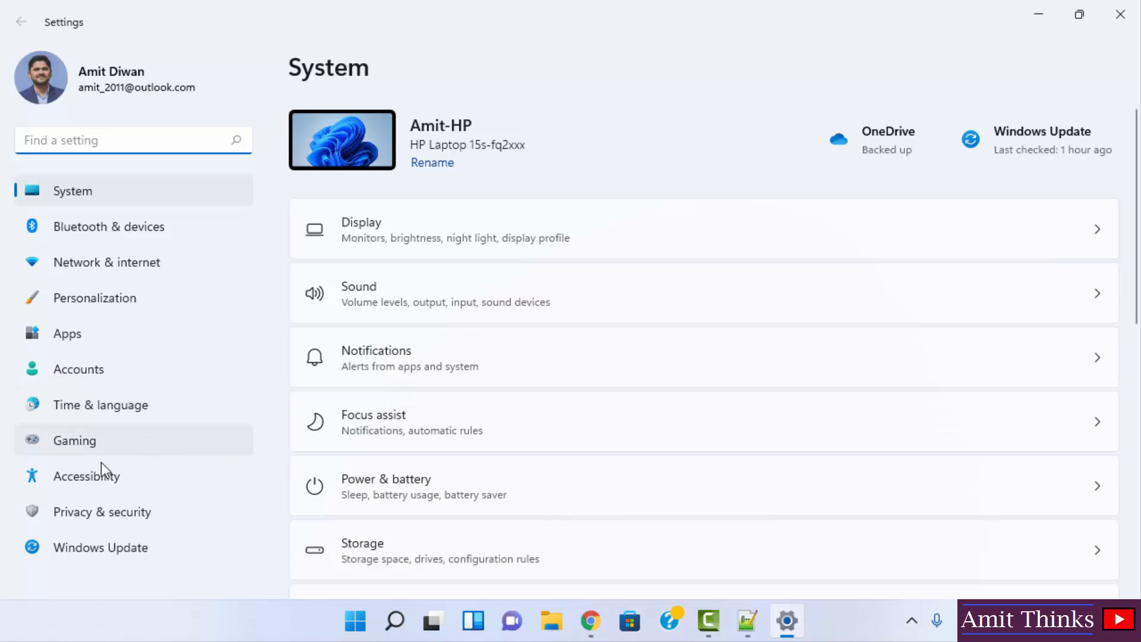
pyautogui.moveTo(185, 483)
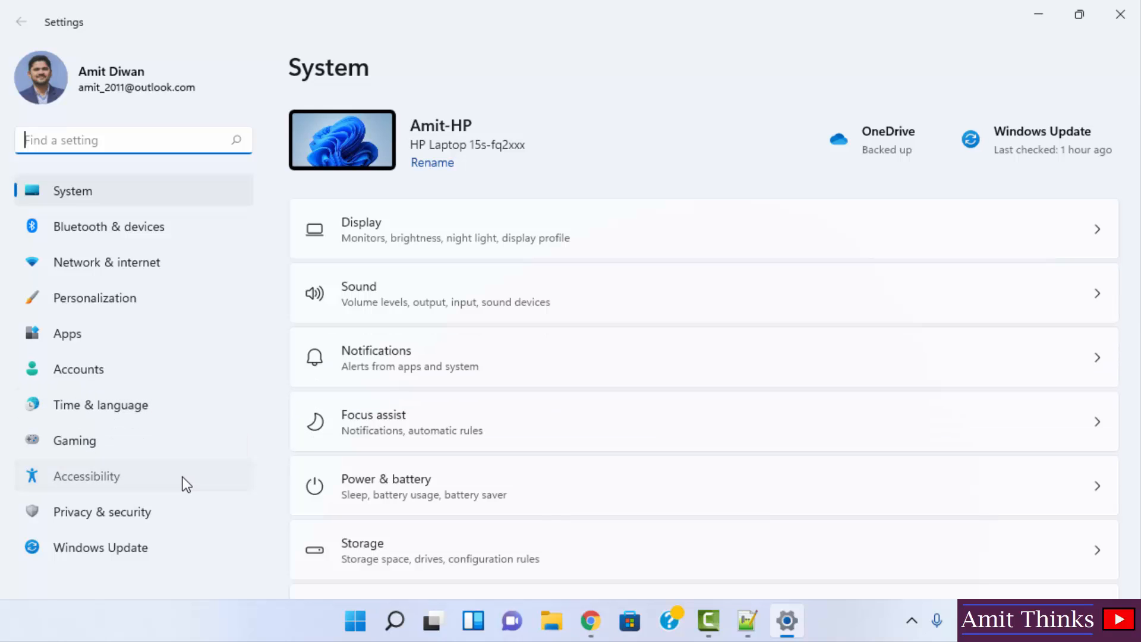
pyautogui.click(86, 475)
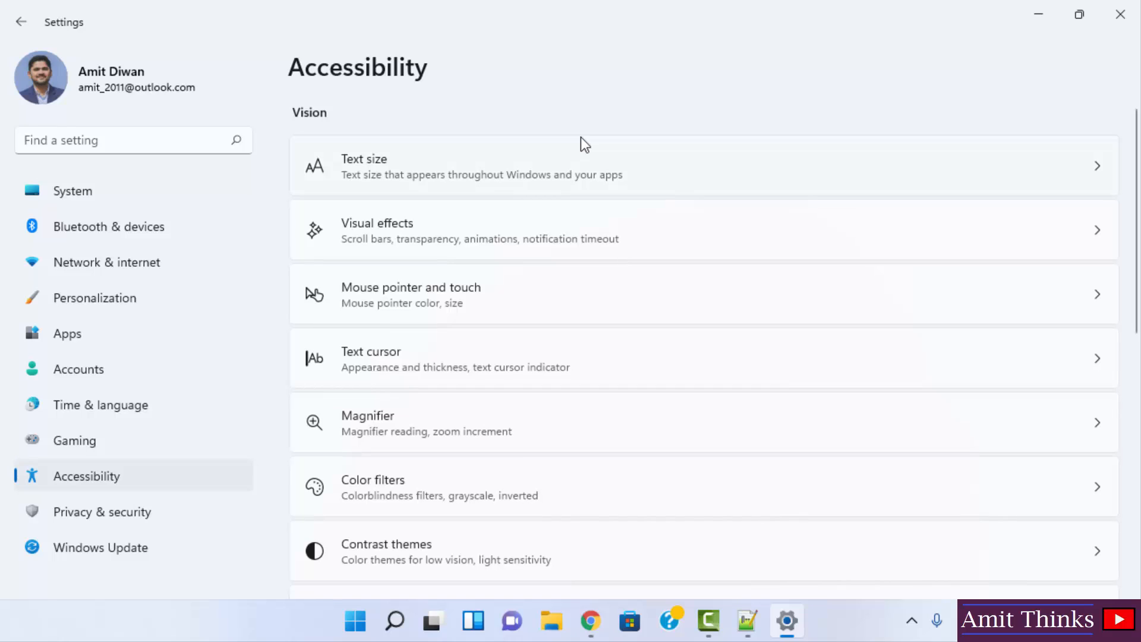
pyautogui.moveTo(858, 323)
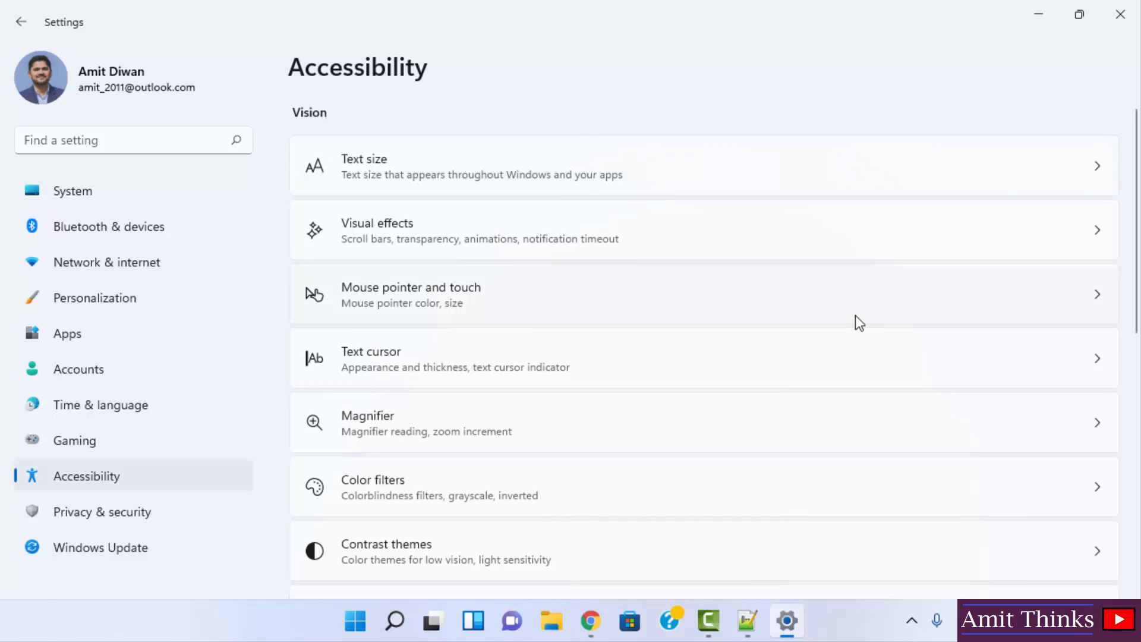
pyautogui.moveTo(571, 313)
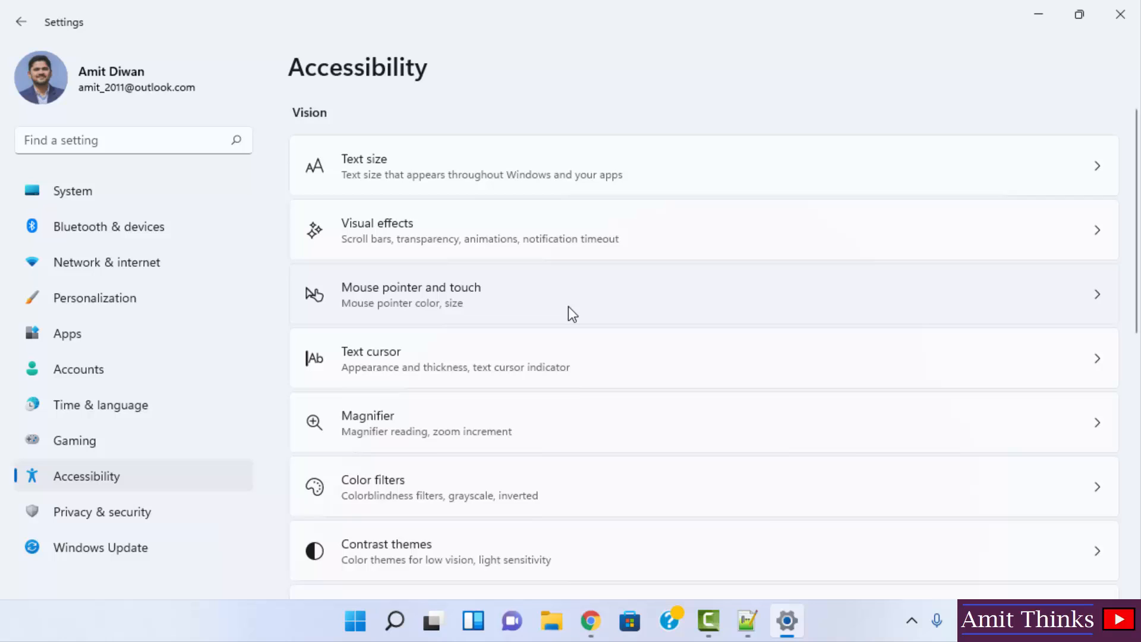
# Step: Go to Mouse pointer and touch and choose the Custom pointer style
pyautogui.click(572, 293)
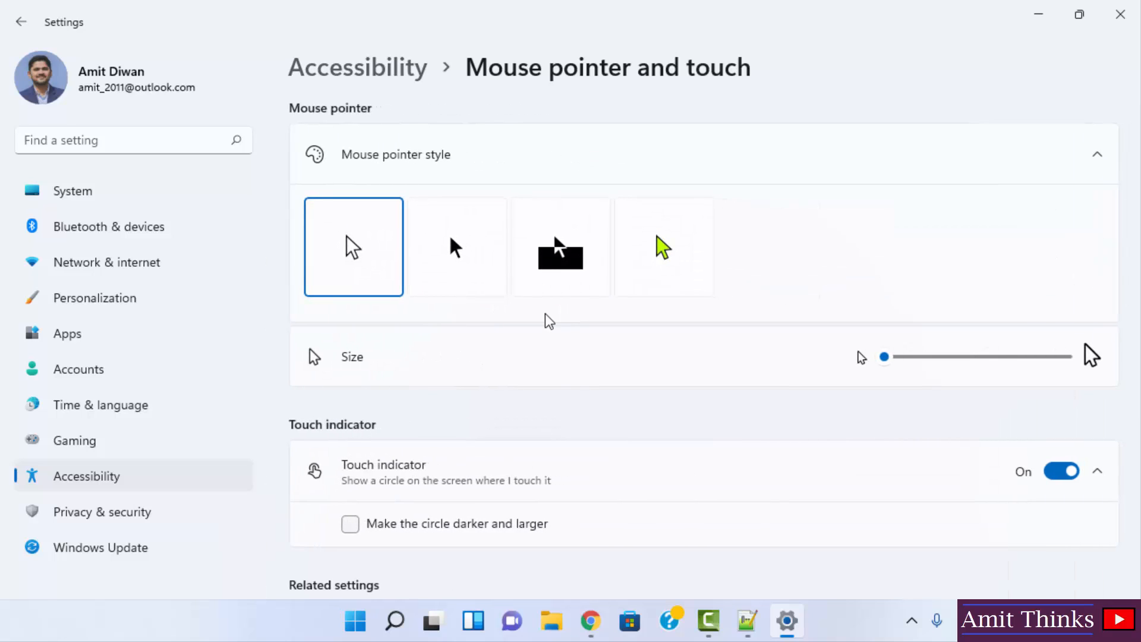
pyautogui.moveTo(662, 254)
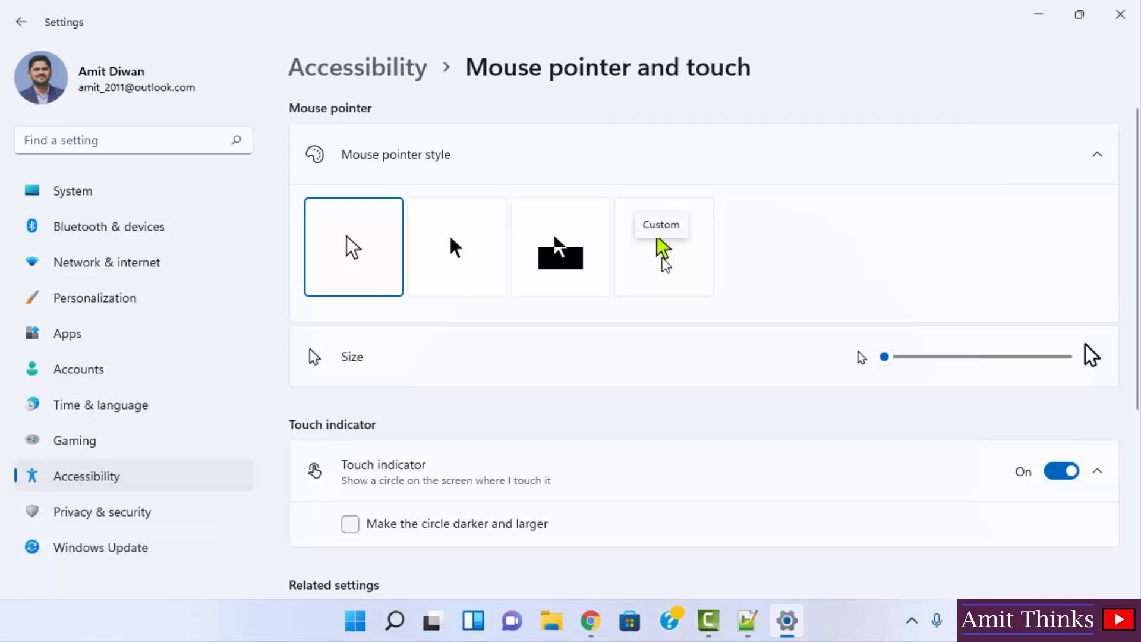
pyautogui.click(663, 245)
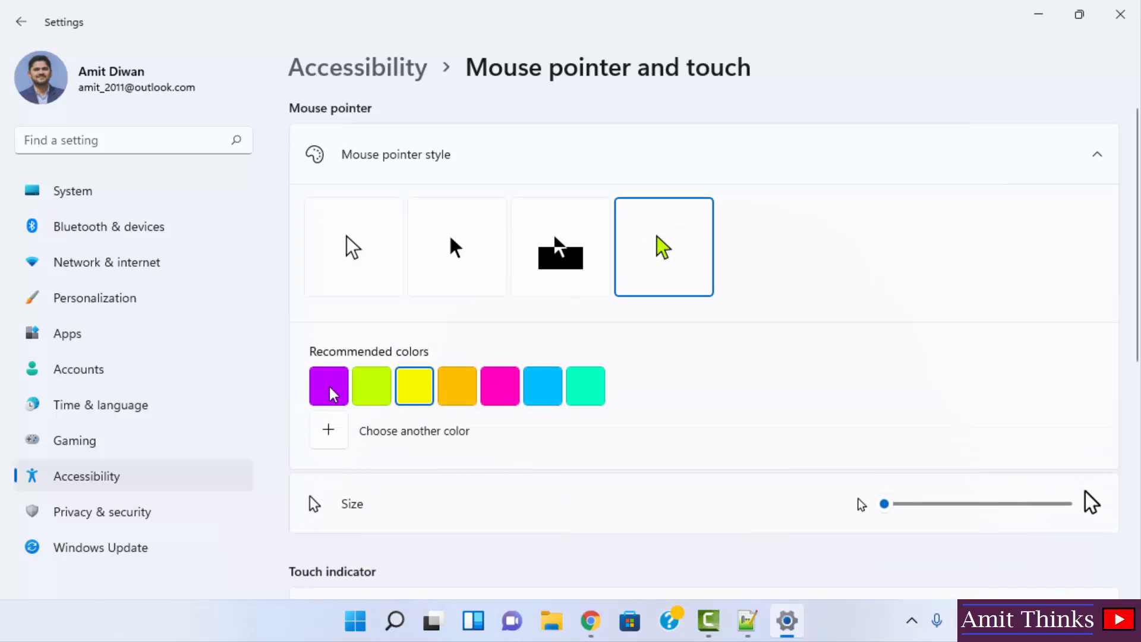
pyautogui.moveTo(701, 190)
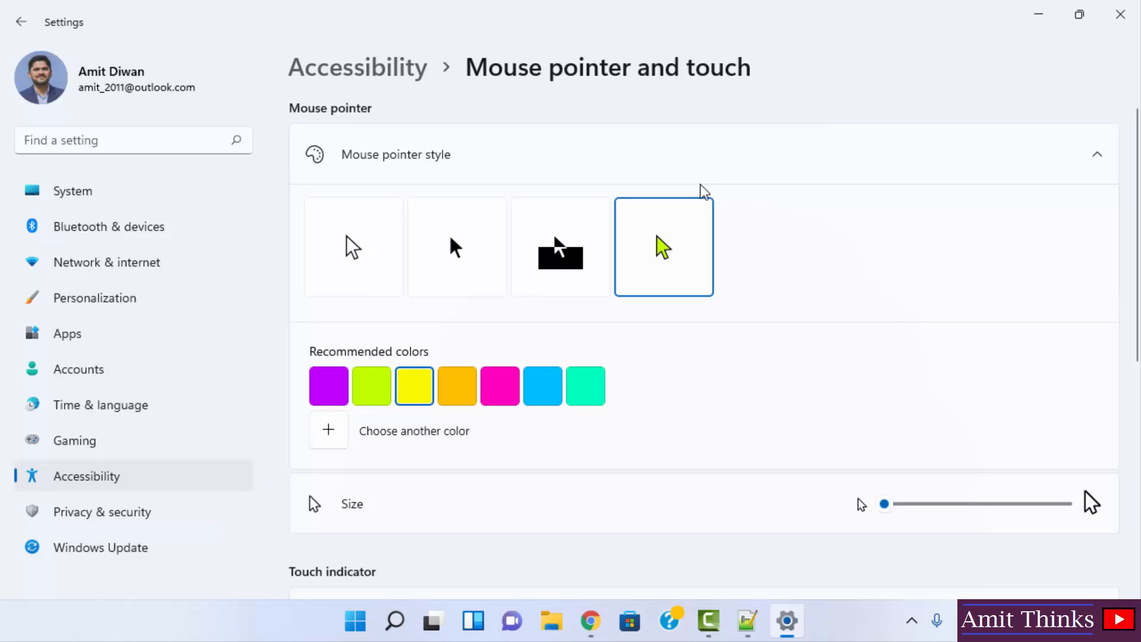
pyautogui.moveTo(542, 393)
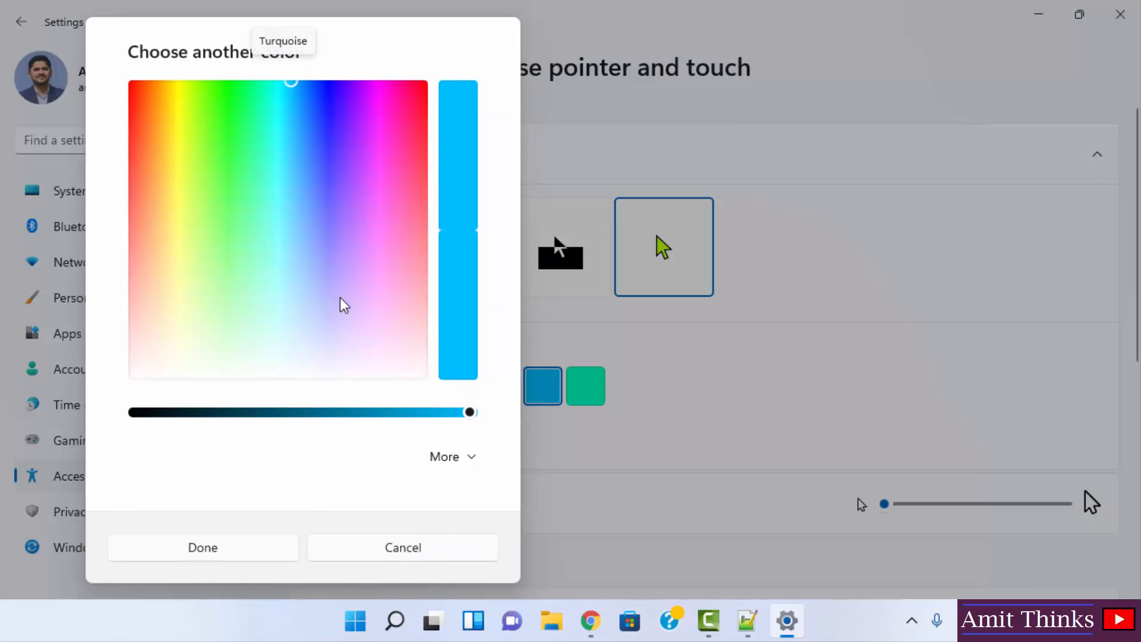
# Step: Pick a deep blue from the spectrum and confirm it as a custom pointer colour
pyautogui.click(329, 120)
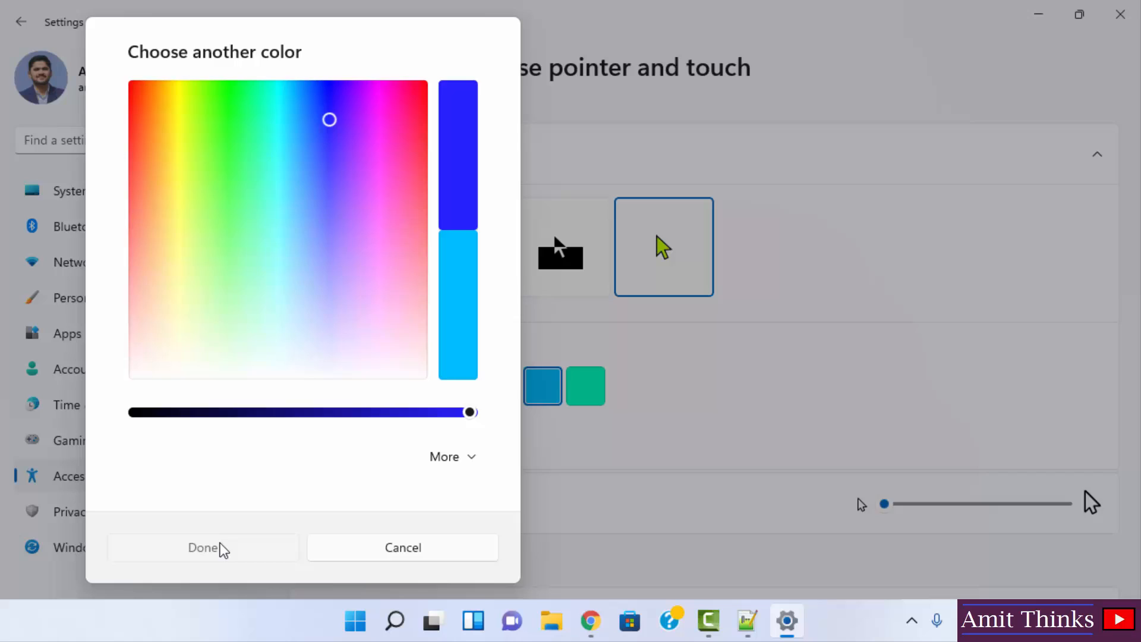
pyautogui.click(202, 547)
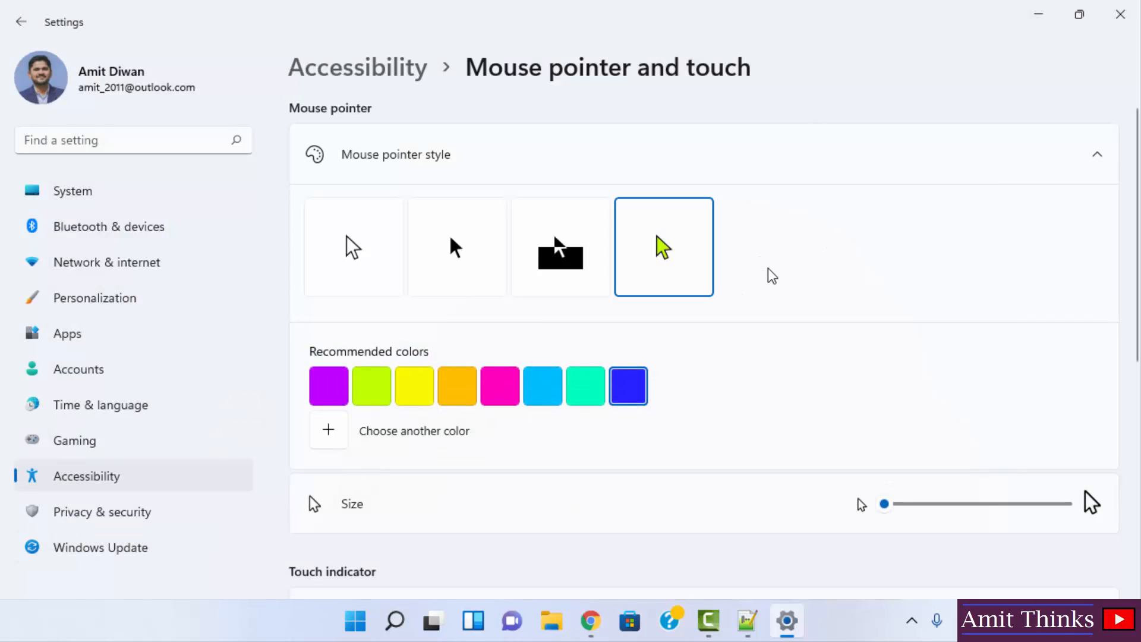
pyautogui.moveTo(957, 511)
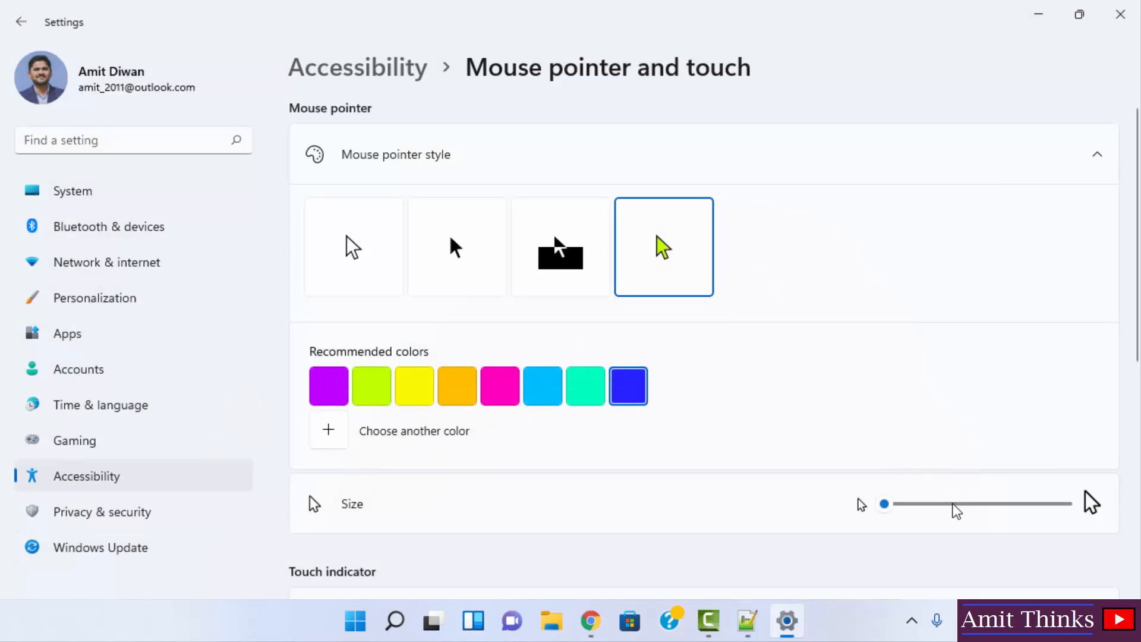
pyautogui.moveTo(983, 506)
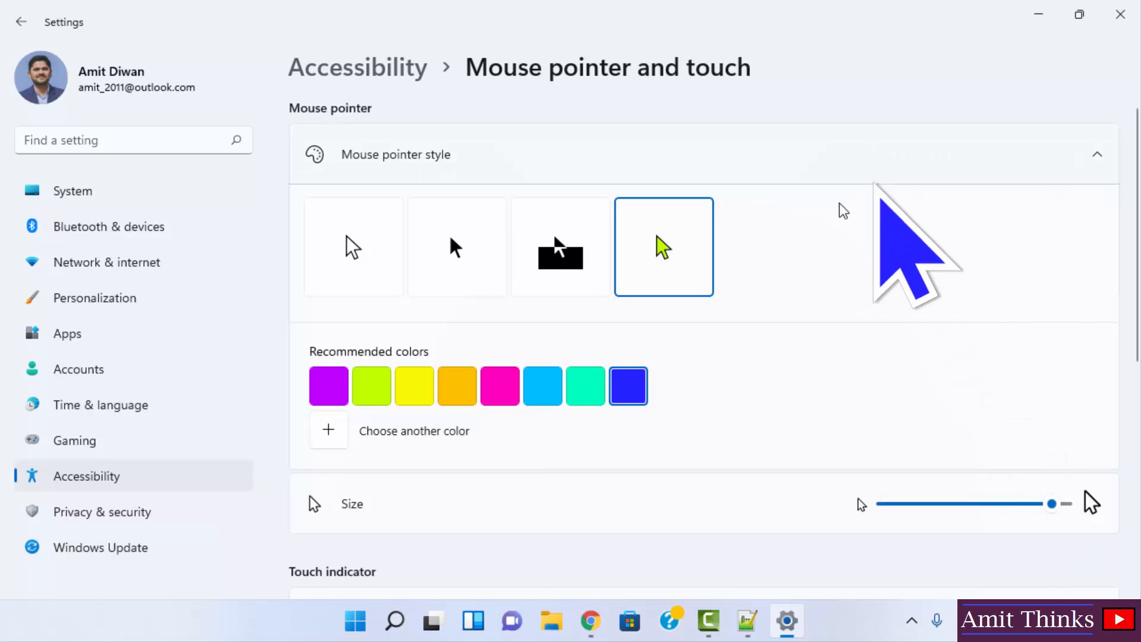
pyautogui.moveTo(408, 397)
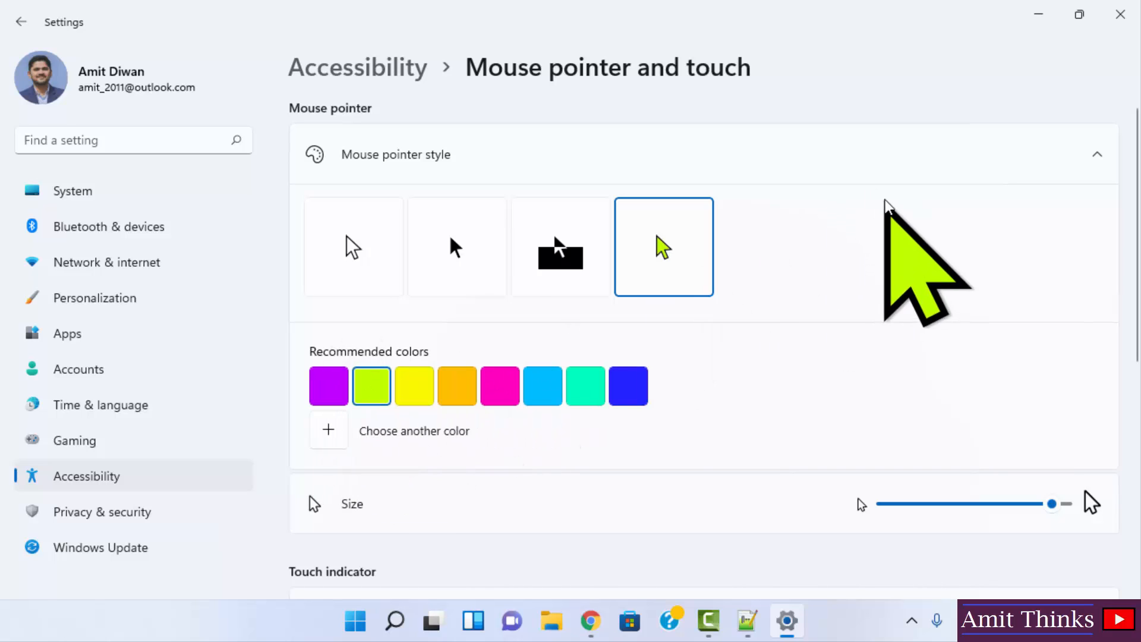
pyautogui.moveTo(628, 385)
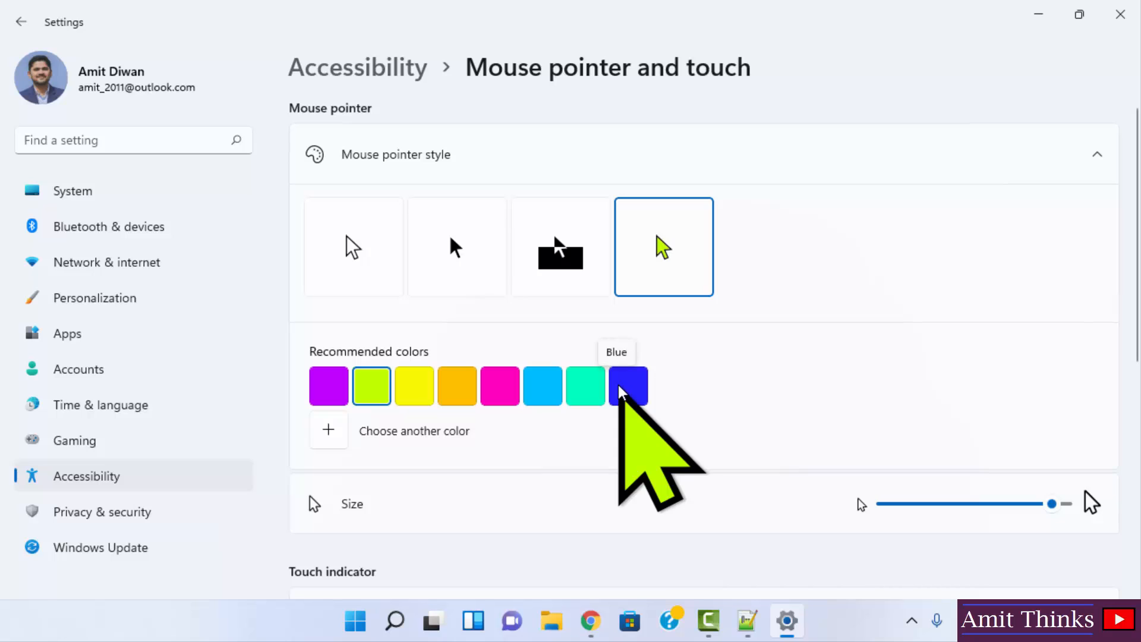
pyautogui.moveTo(584, 384)
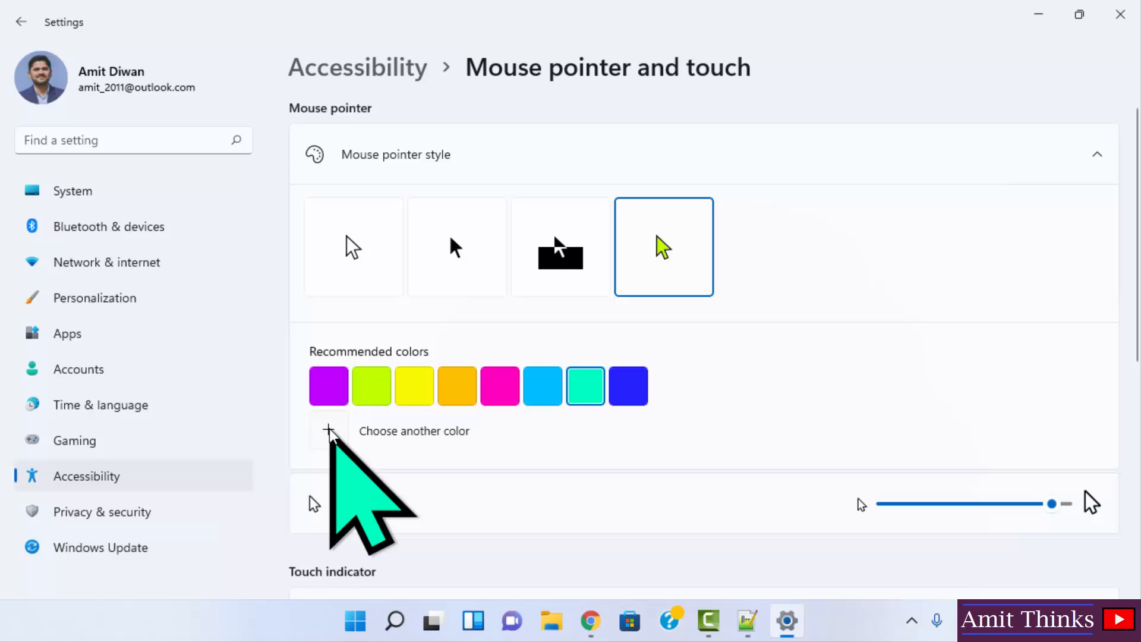
# Step: Choose another colour, pick a rose shade, and confirm it as the pointer colour
pyautogui.click(328, 430)
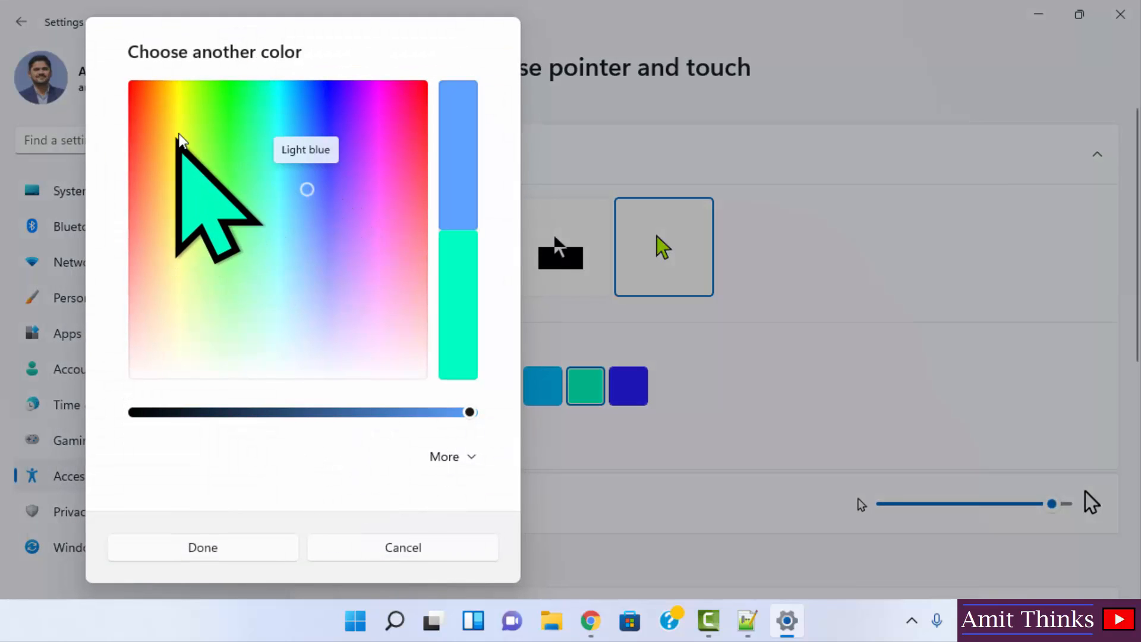
pyautogui.moveTo(178, 135)
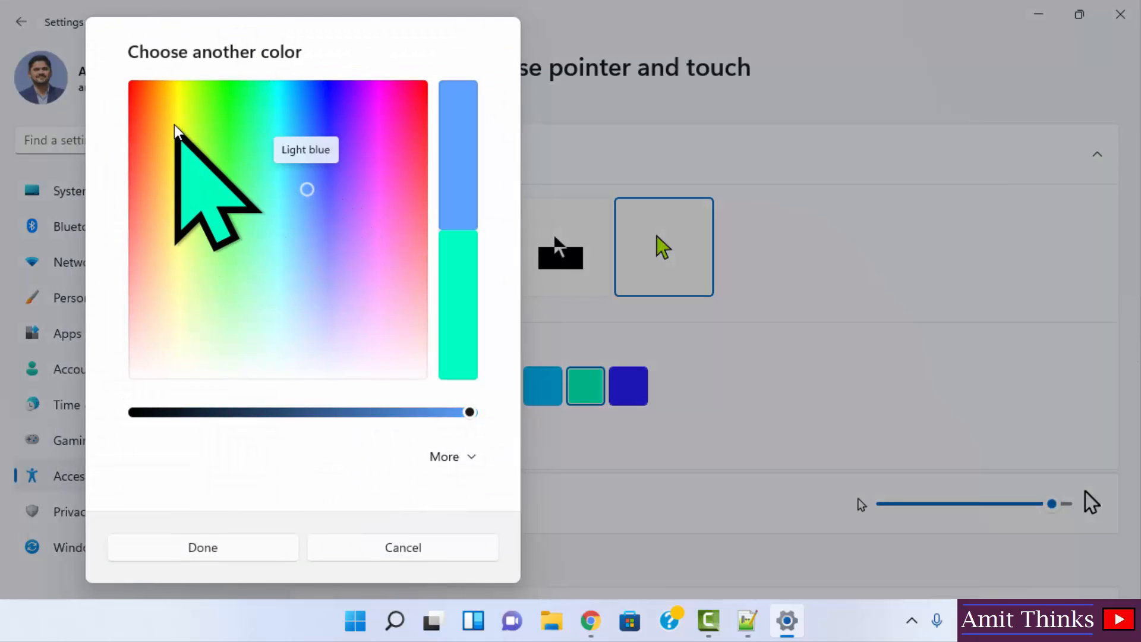
pyautogui.click(138, 225)
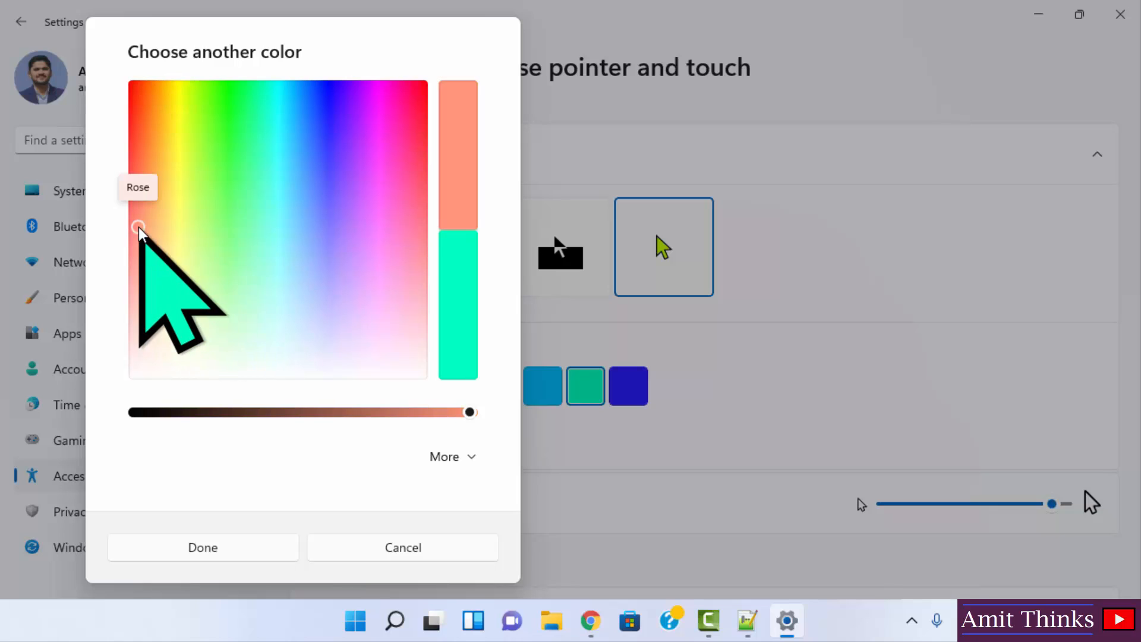
pyautogui.moveTo(262, 548)
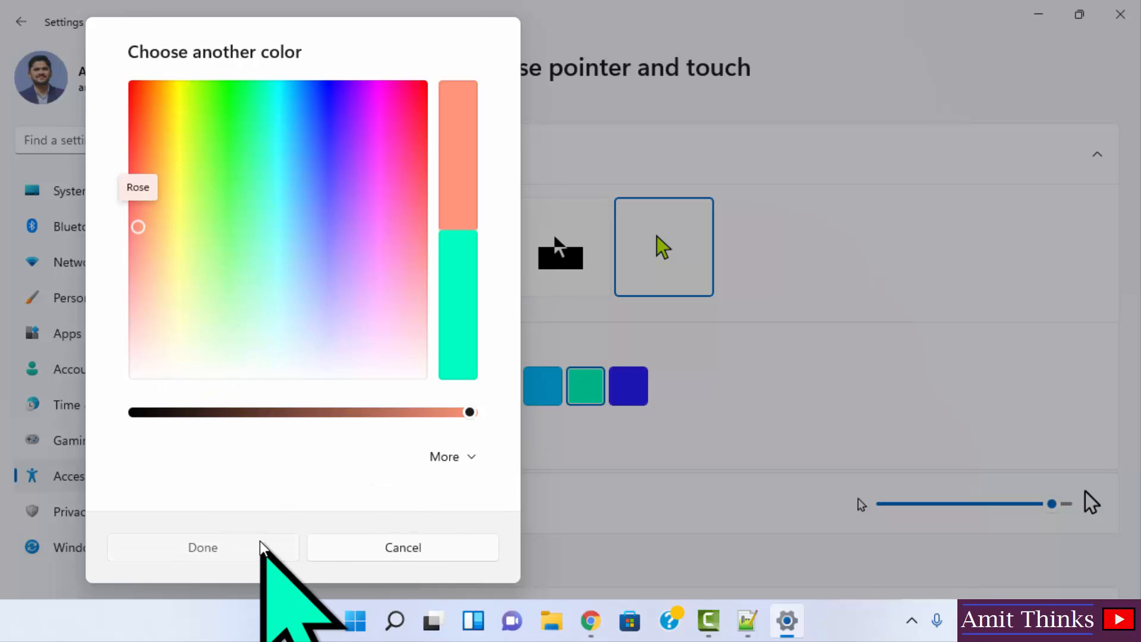
pyautogui.click(202, 546)
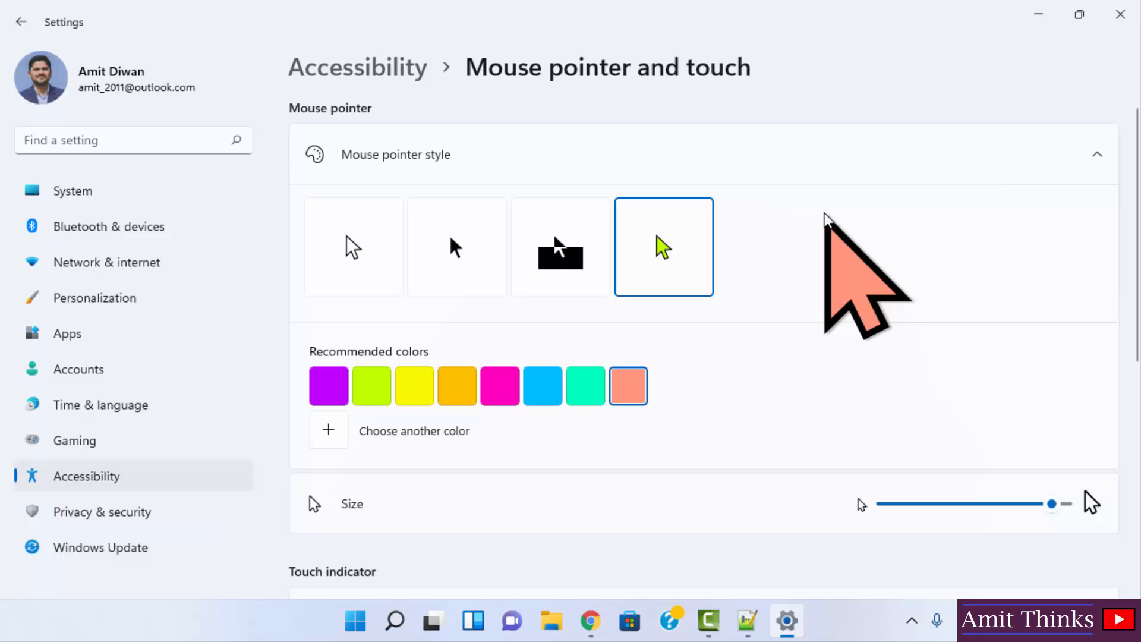
pyautogui.moveTo(800, 240)
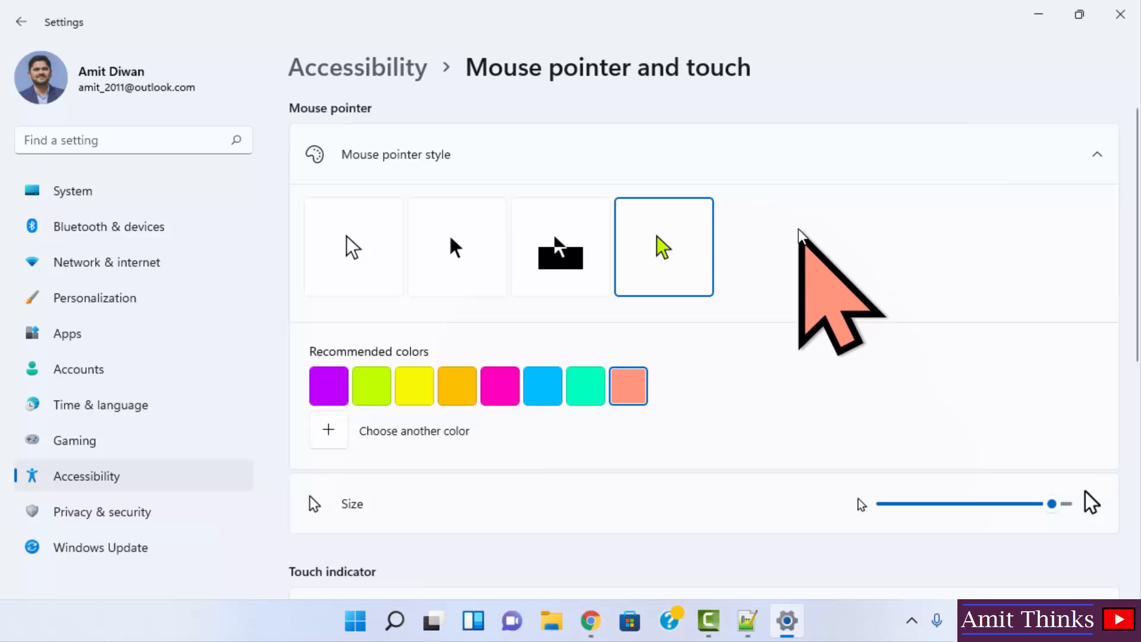
# Step: Switch to the white pointer style, then return to the custom rose style
pyautogui.click(353, 246)
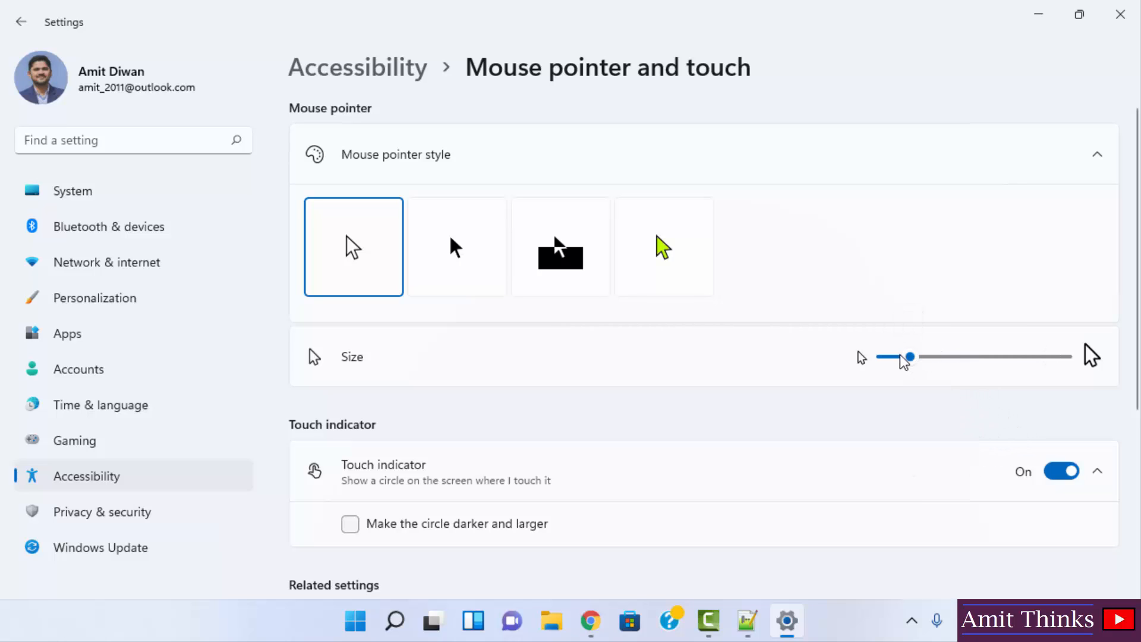
pyautogui.click(663, 246)
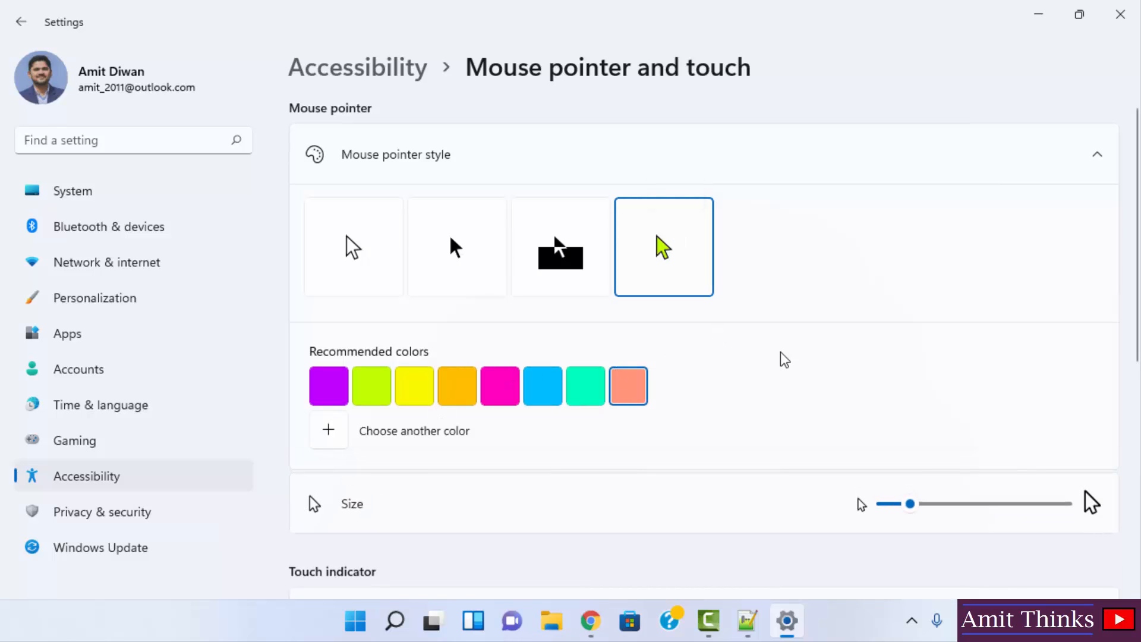
pyautogui.moveTo(832, 367)
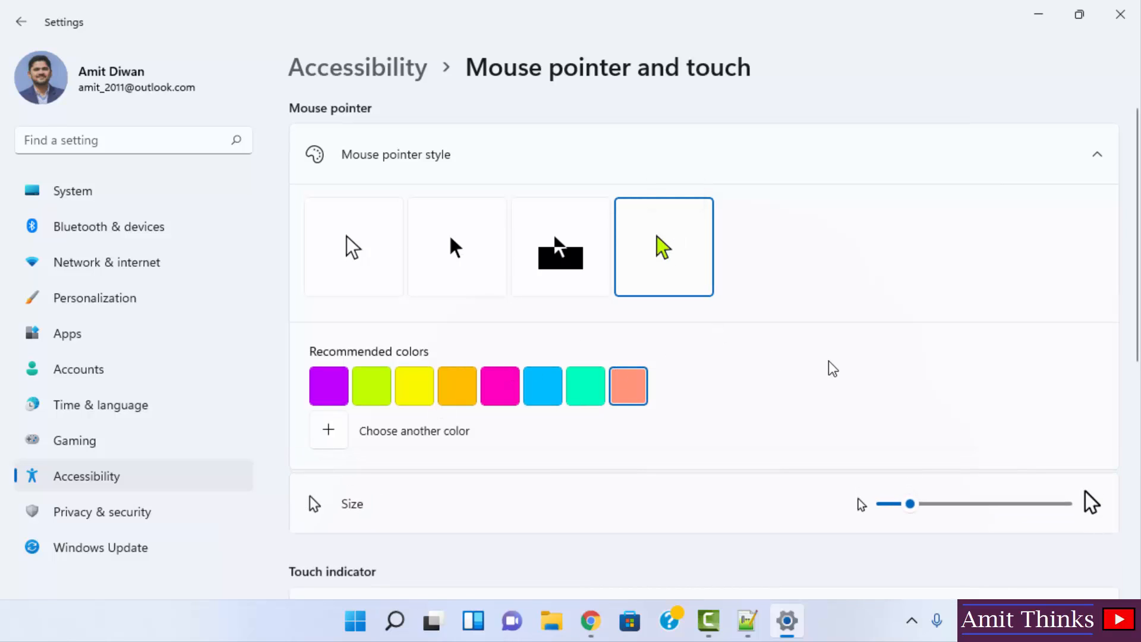